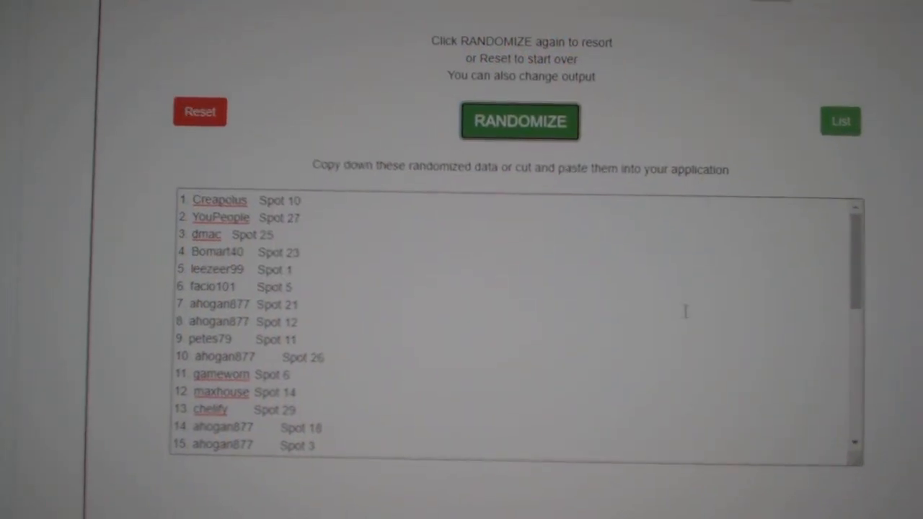
Step: Reshuffle the 31-entry list of participant names and spots three more times with RANDOMIZE
{"action": "left_click", "coordinate": [519, 122]}
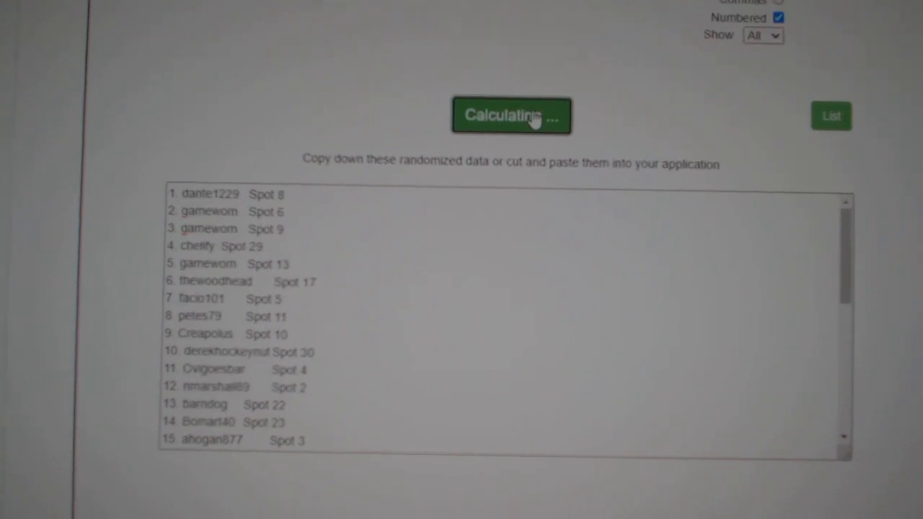
{"action": "left_click", "coordinate": [511, 116]}
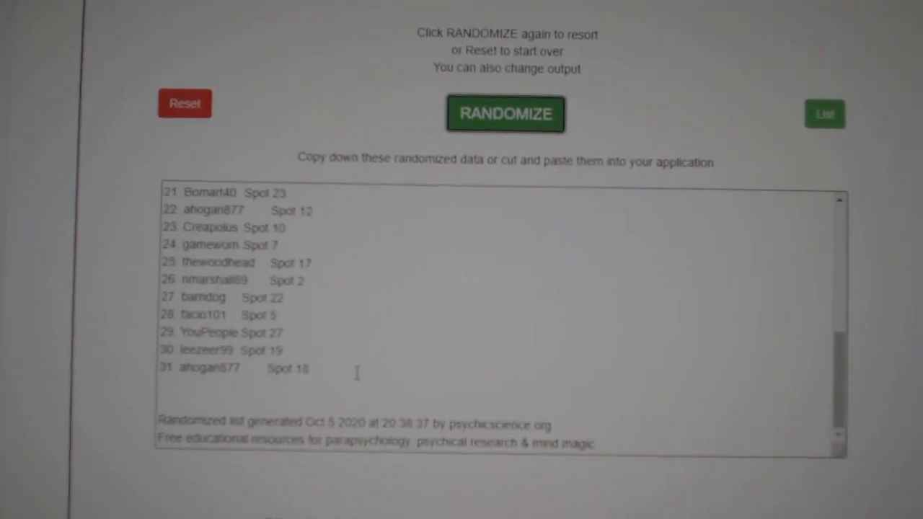
{"action": "left_click", "coordinate": [504, 114]}
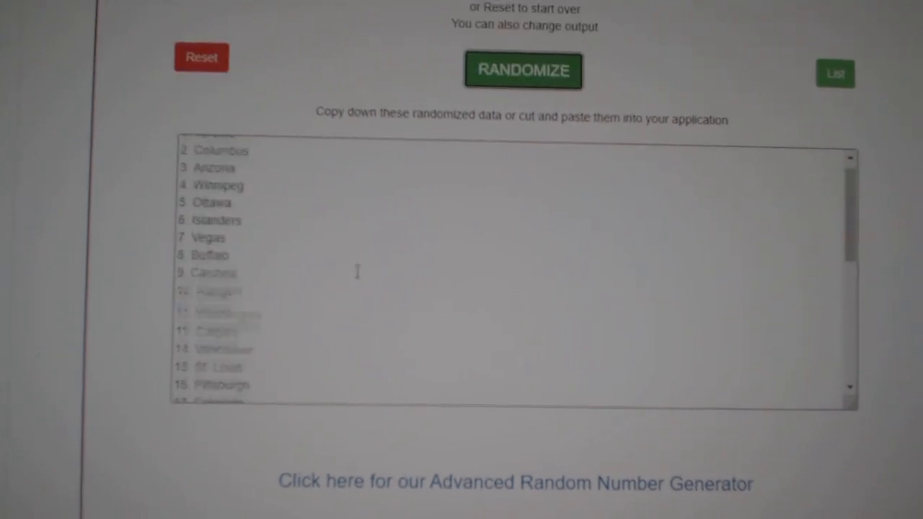
Step: Copy the randomized numbered list of NHL teams from the output box
{"action": "right_click", "coordinate": [252, 173]}
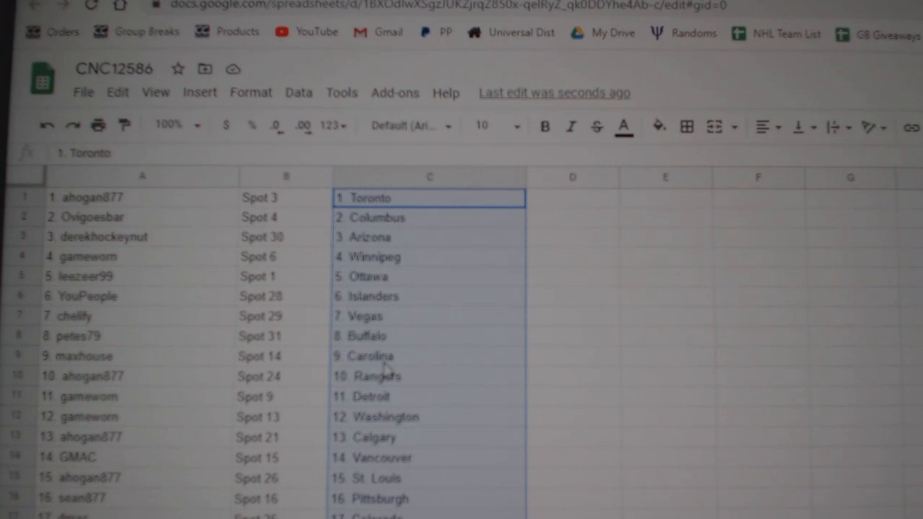
Step: Review the pasted team cities in column C against all 31 names and spots, down to 31 Philadelphia
{"action": "scroll", "scroll_direction": "down", "scroll_amount": 3}
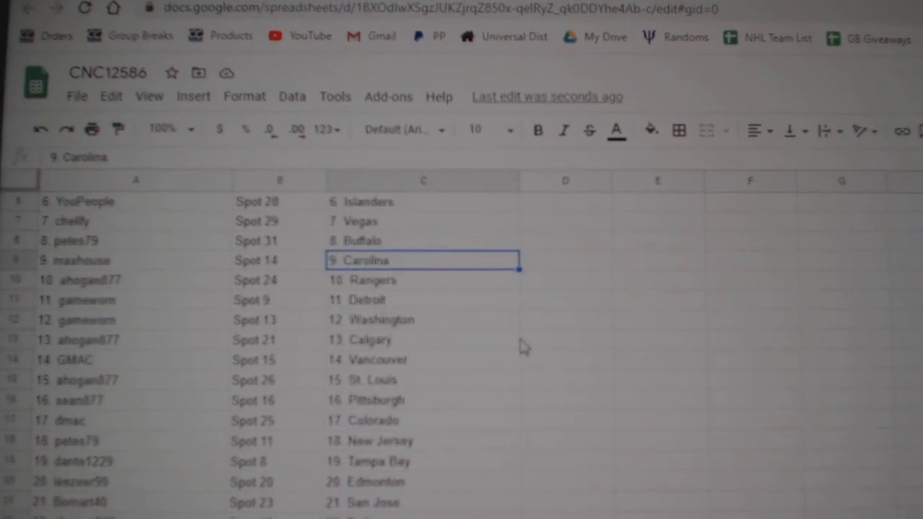
{"action": "left_click", "coordinate": [137, 341]}
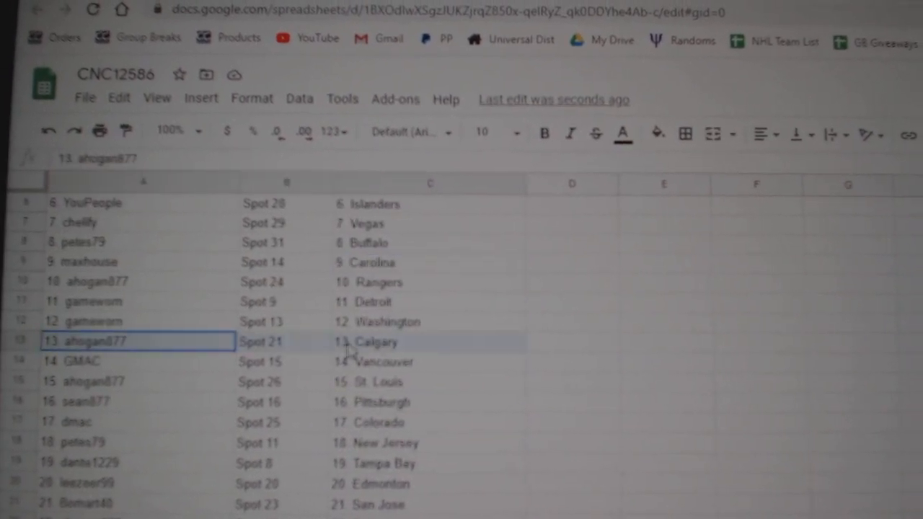
{"action": "scroll", "scroll_direction": "down", "scroll_amount": 3}
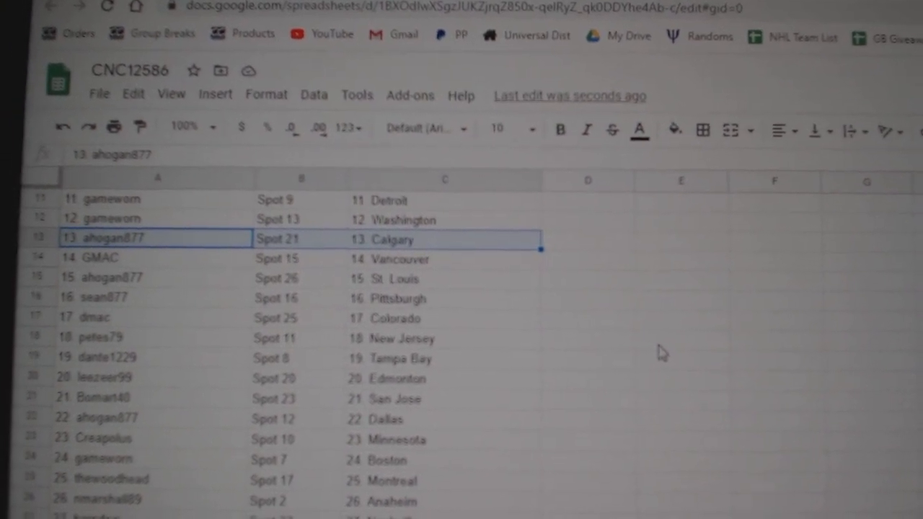
{"action": "scroll", "scroll_direction": "down", "scroll_amount": 3}
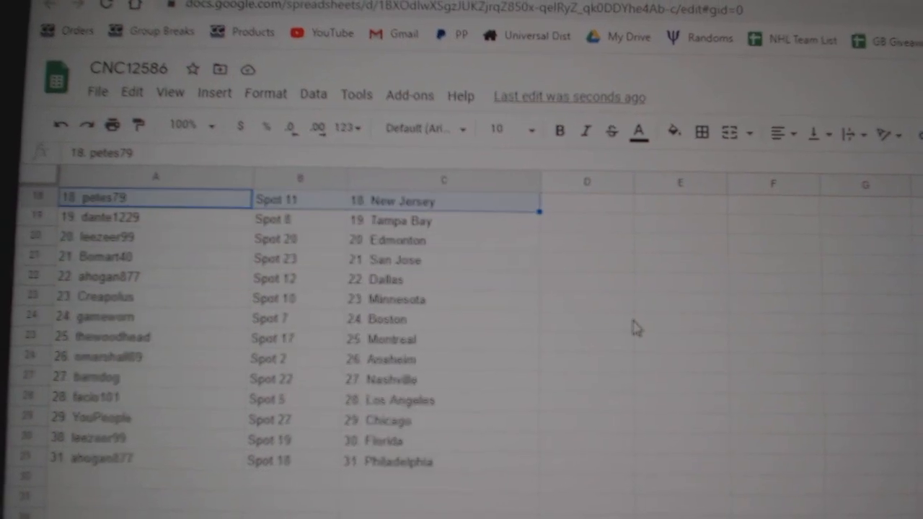